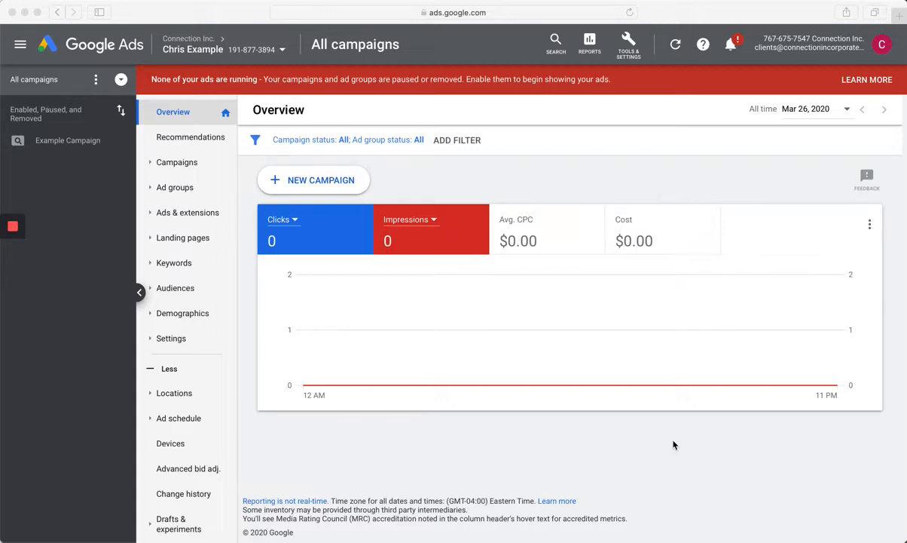
pyautogui.moveTo(336, 385)
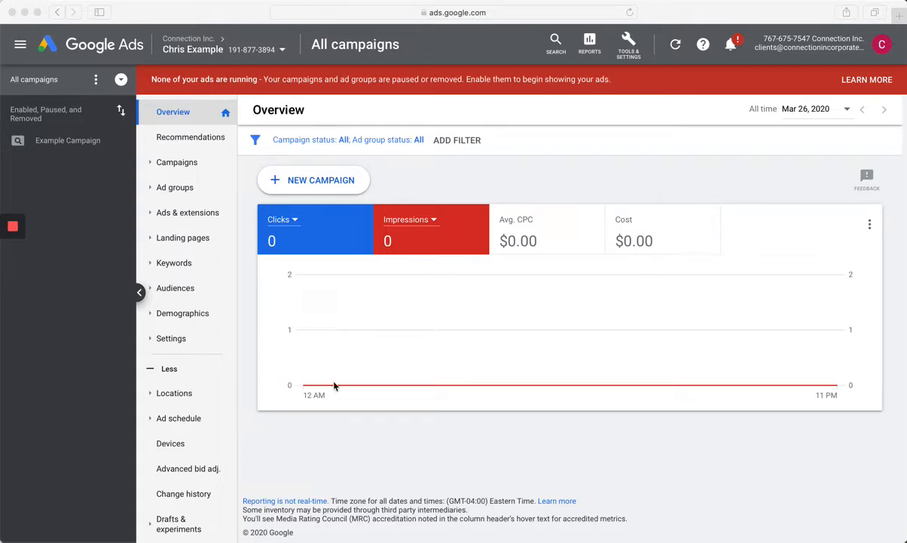
pyautogui.moveTo(186, 205)
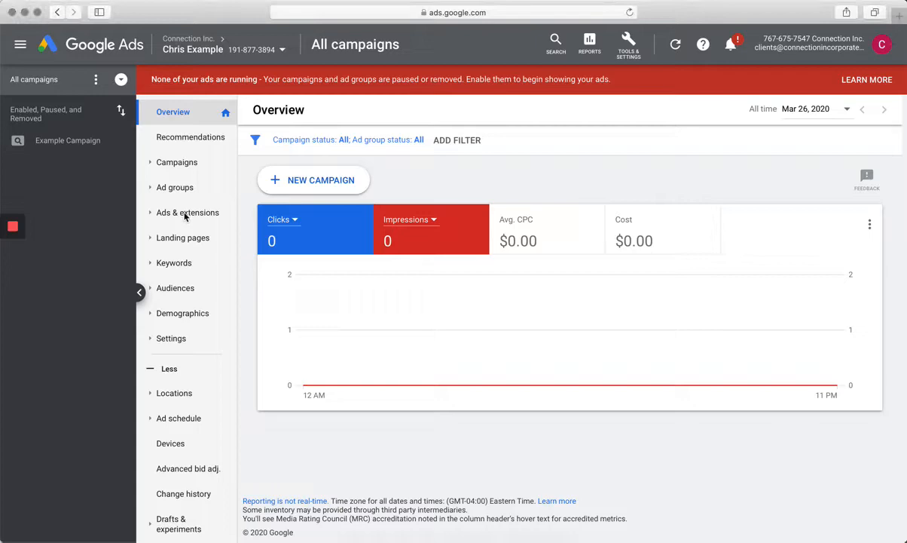
# Go to the account's Extensions page and scroll through the sitelink, callout and call cards
pyautogui.click(188, 212)
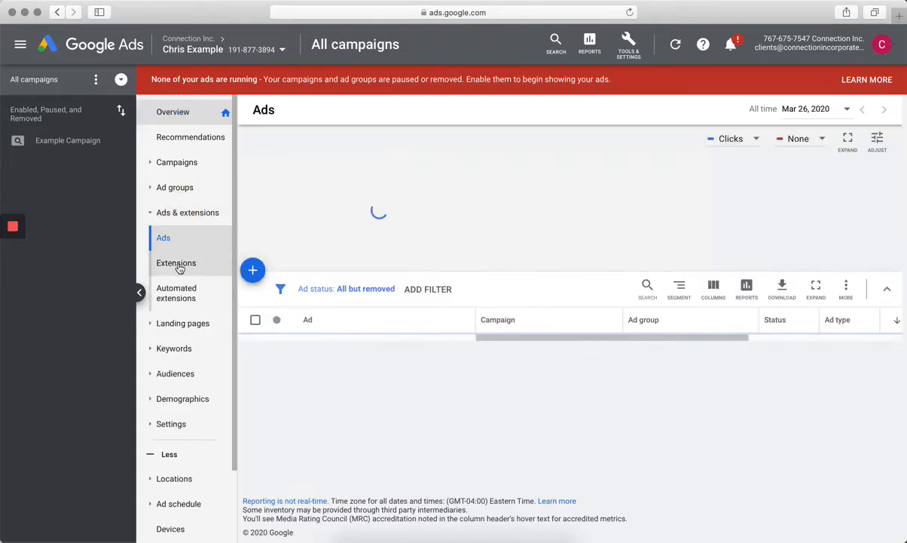
pyautogui.click(175, 262)
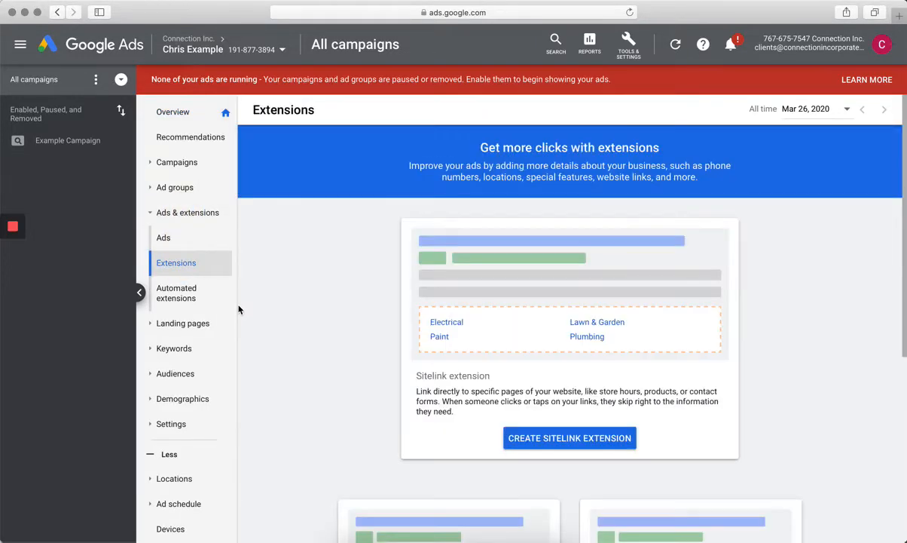
pyautogui.moveTo(482, 368)
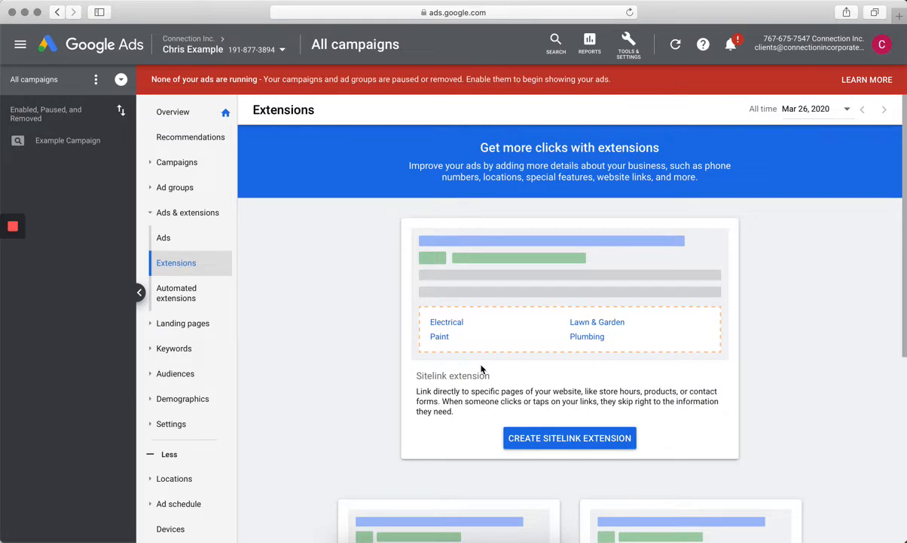
pyautogui.scroll(-3)
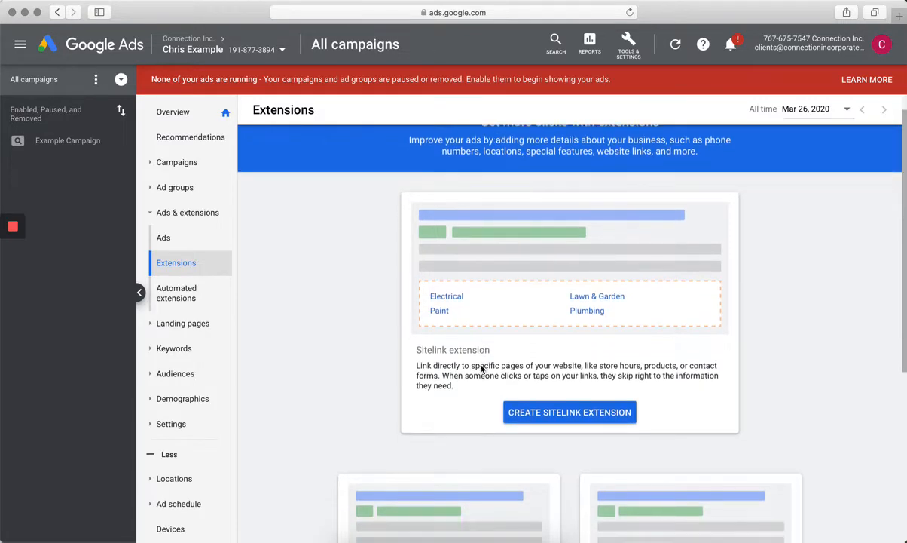
pyautogui.scroll(-3)
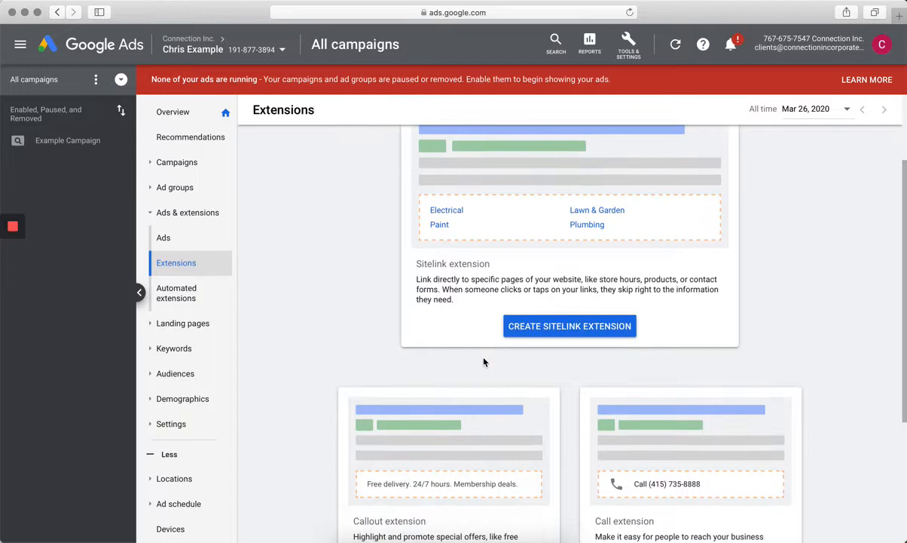
pyautogui.scroll(-3)
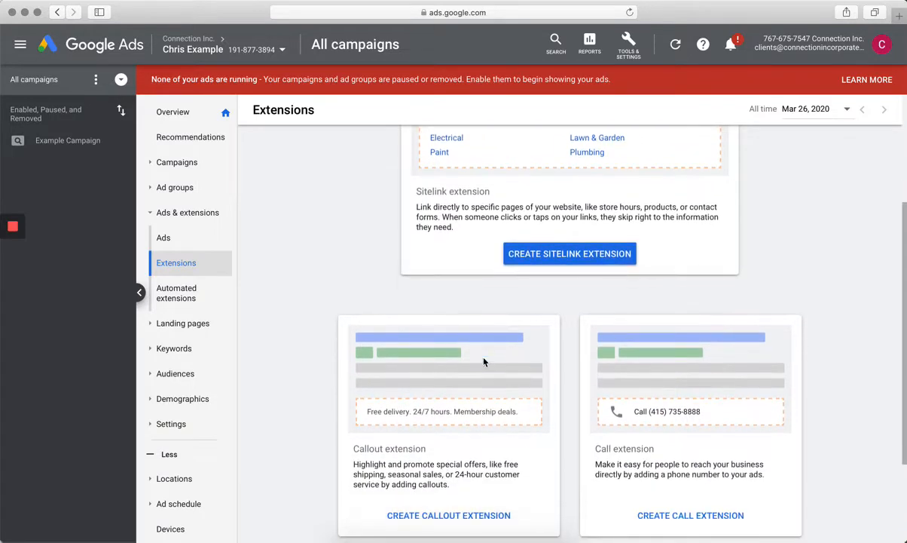
pyautogui.scroll(-3)
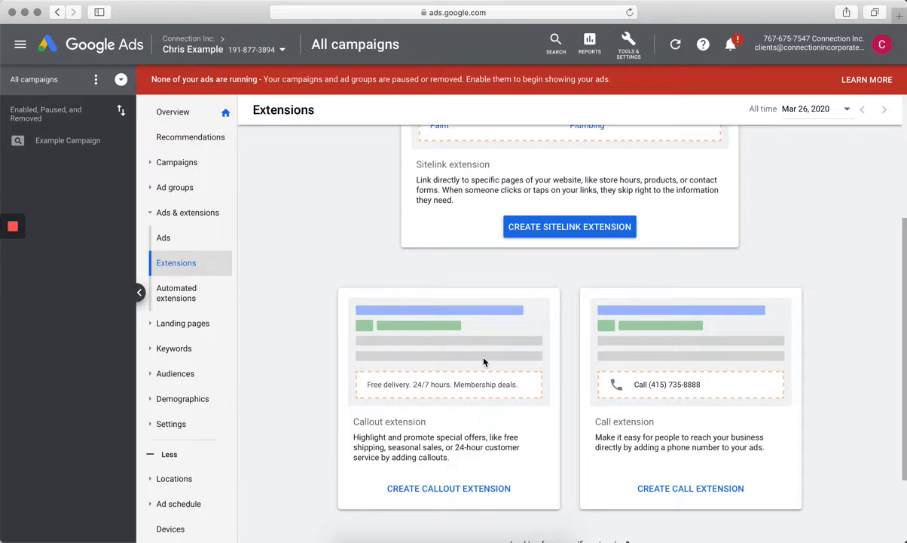
pyautogui.scroll(-3)
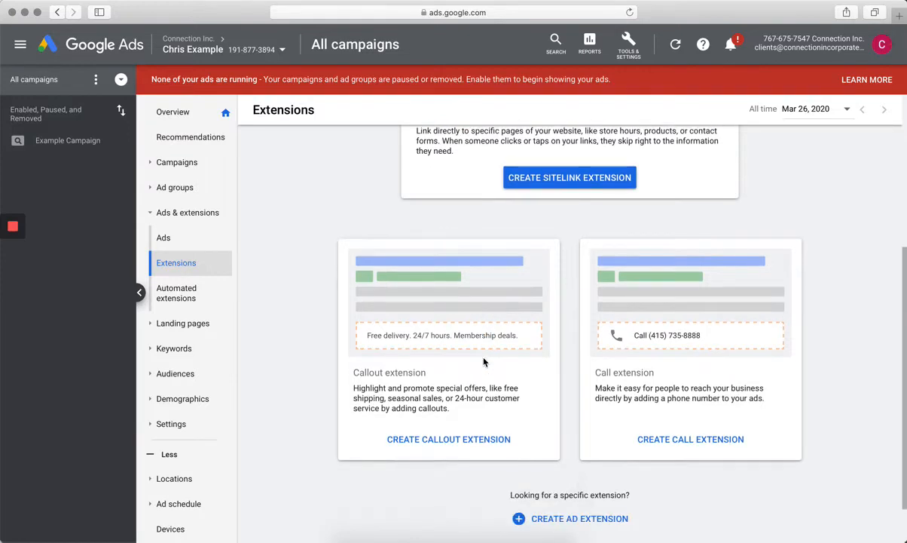
pyautogui.scroll(-3)
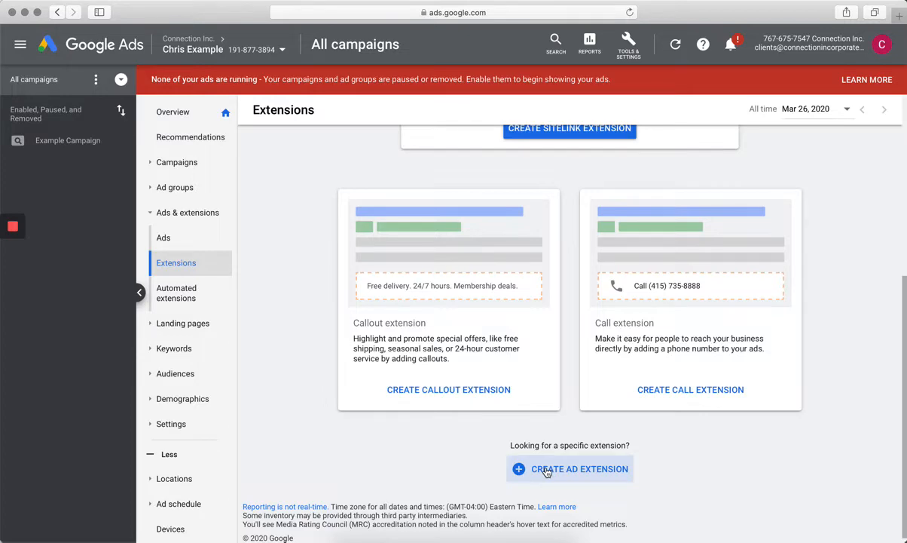
# Create a new location extension for the account
pyautogui.click(569, 468)
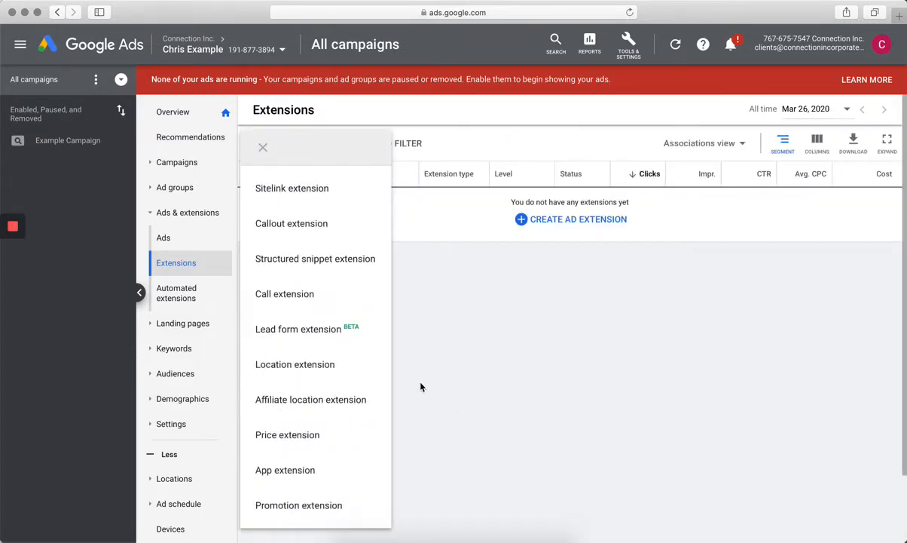
pyautogui.moveTo(295, 364)
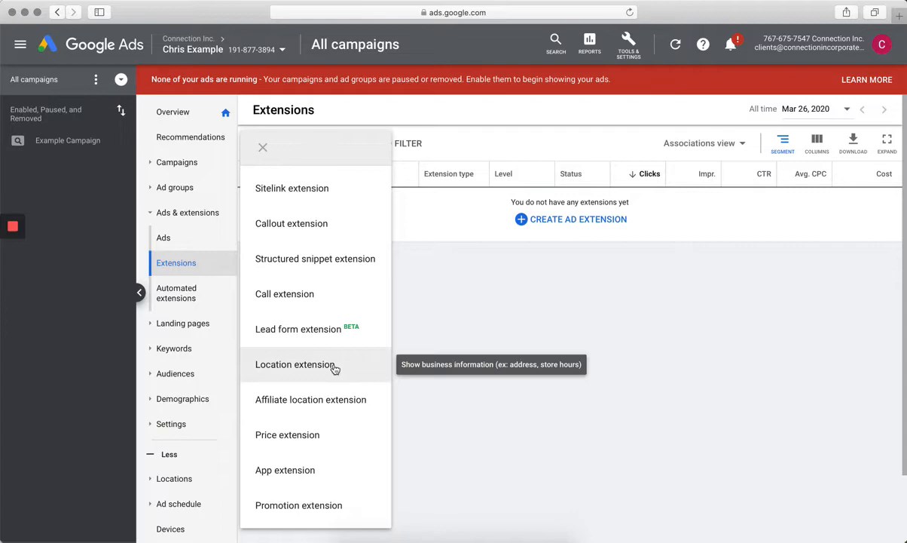
pyautogui.click(295, 364)
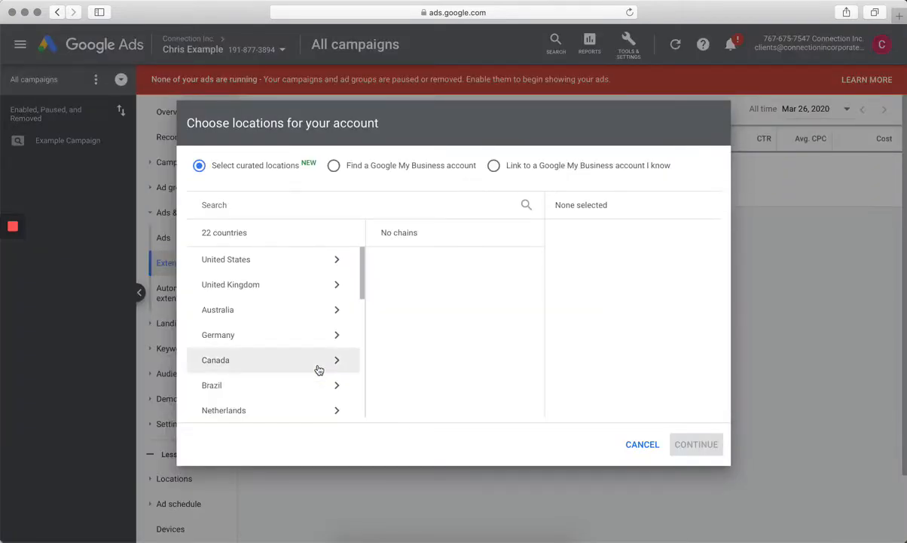
pyautogui.moveTo(364, 335)
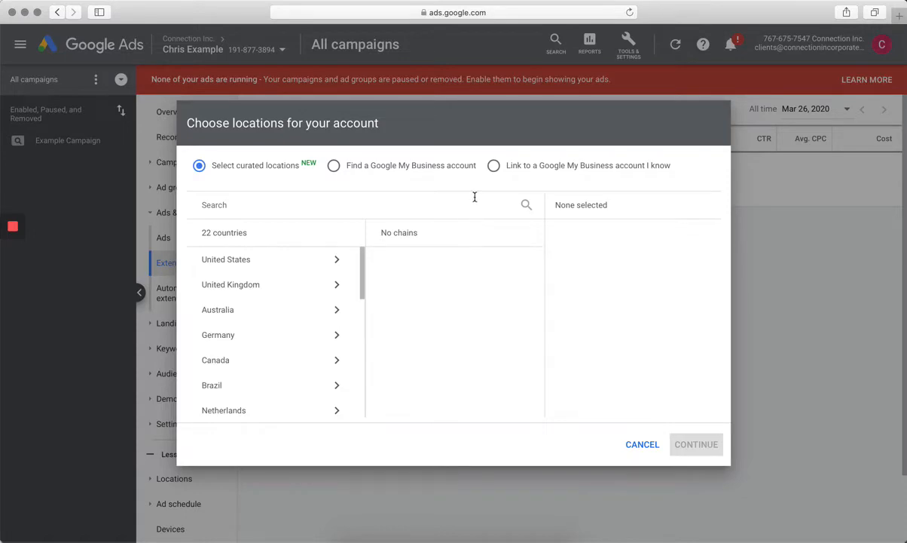
pyautogui.moveTo(495, 167)
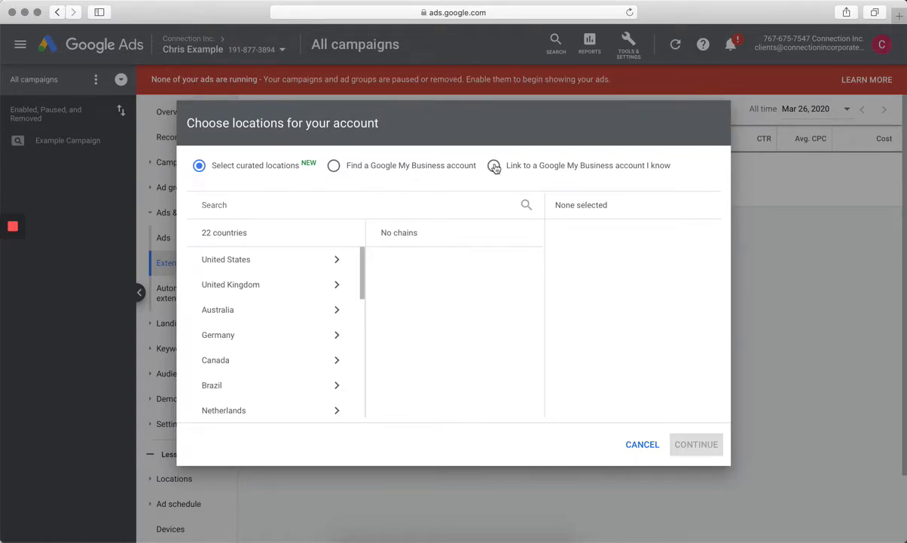
# Link the known Google My Business account to preview its 69 locations
pyautogui.click(493, 165)
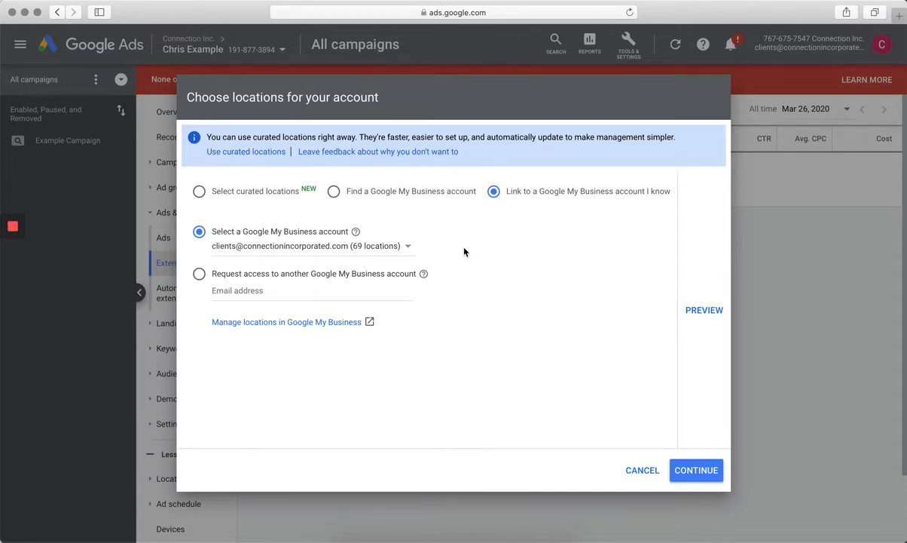
pyautogui.moveTo(415, 261)
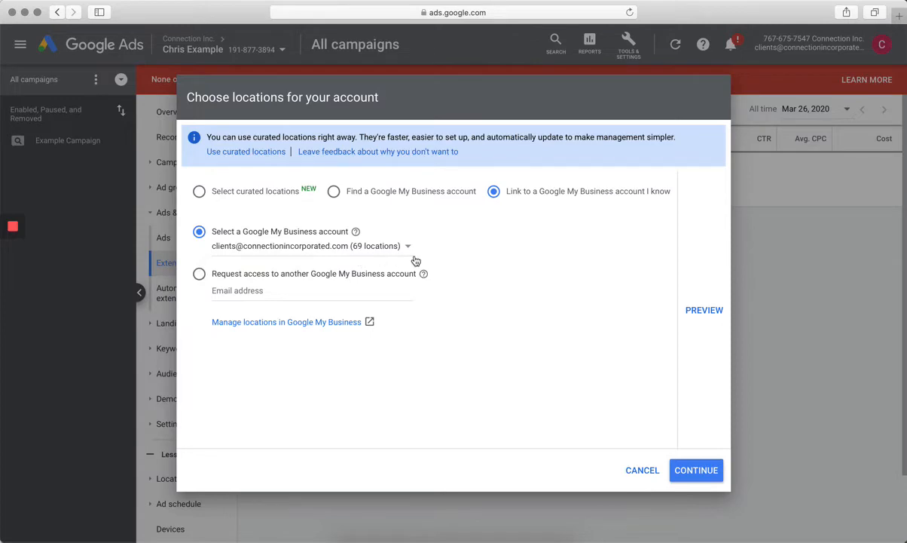
pyautogui.moveTo(697, 423)
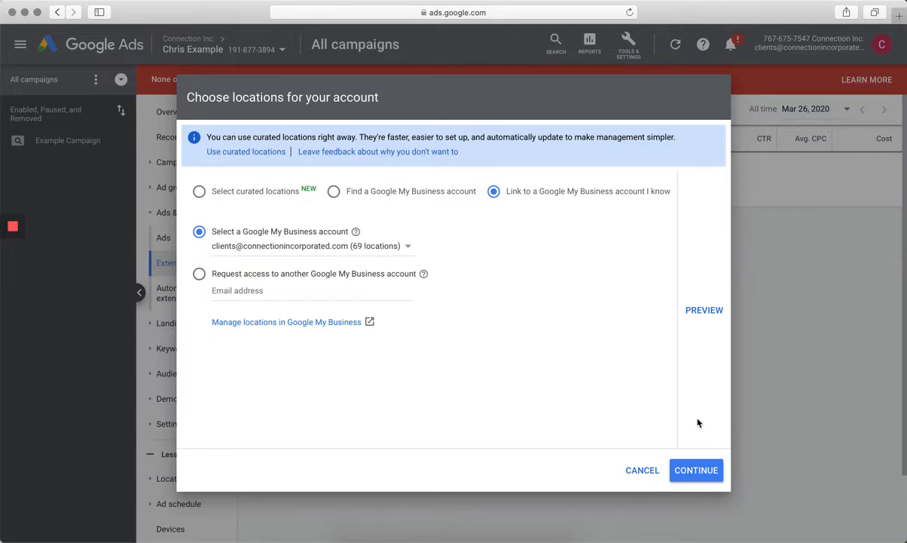
pyautogui.click(695, 470)
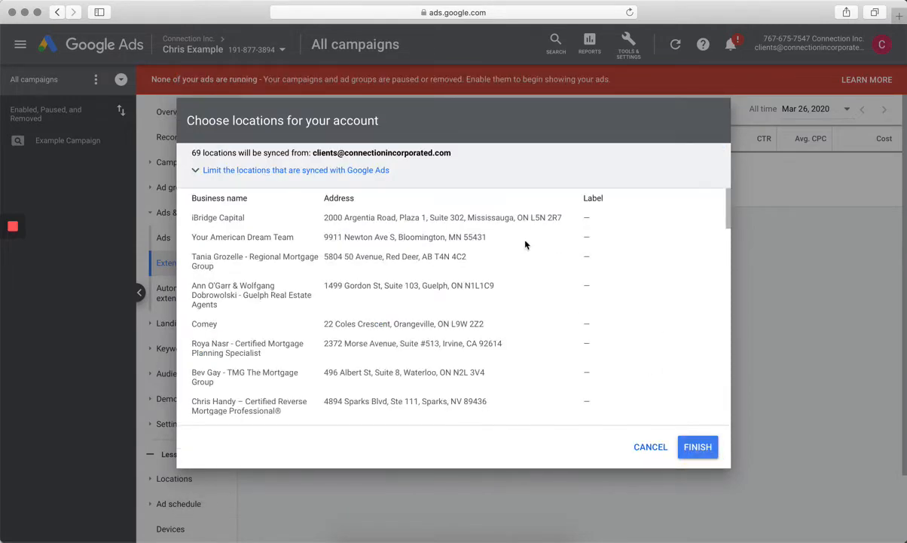
pyautogui.moveTo(424, 188)
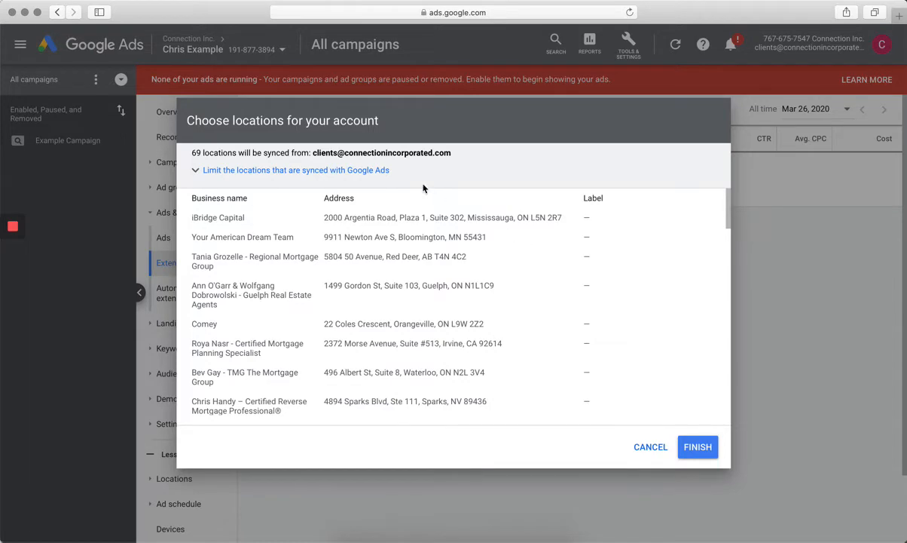
# Limit synced locations to business name 'comey' and finish the extension
pyautogui.click(295, 170)
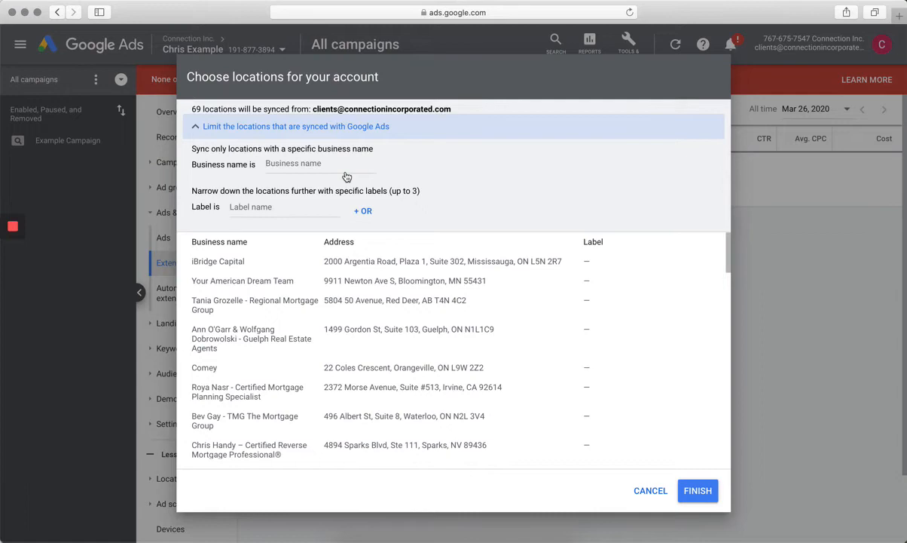
pyautogui.moveTo(367, 147)
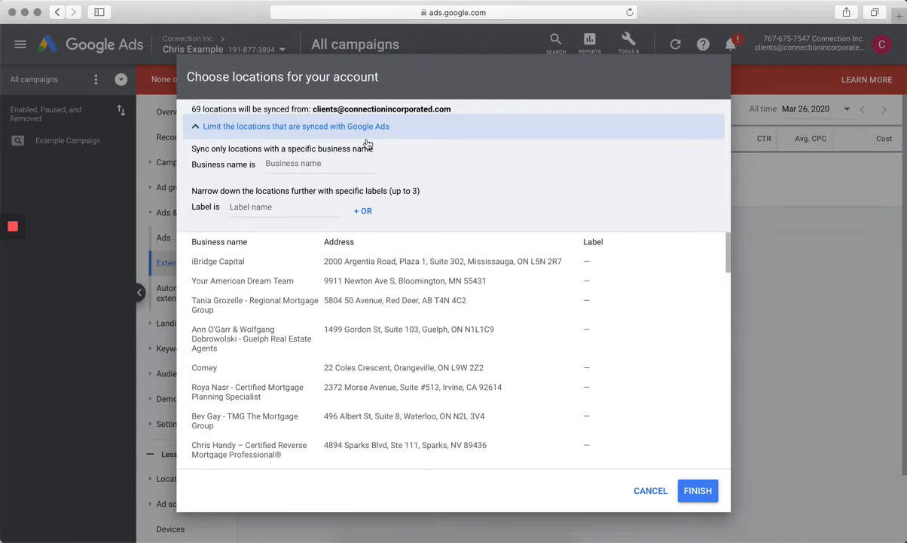
pyautogui.click(321, 164)
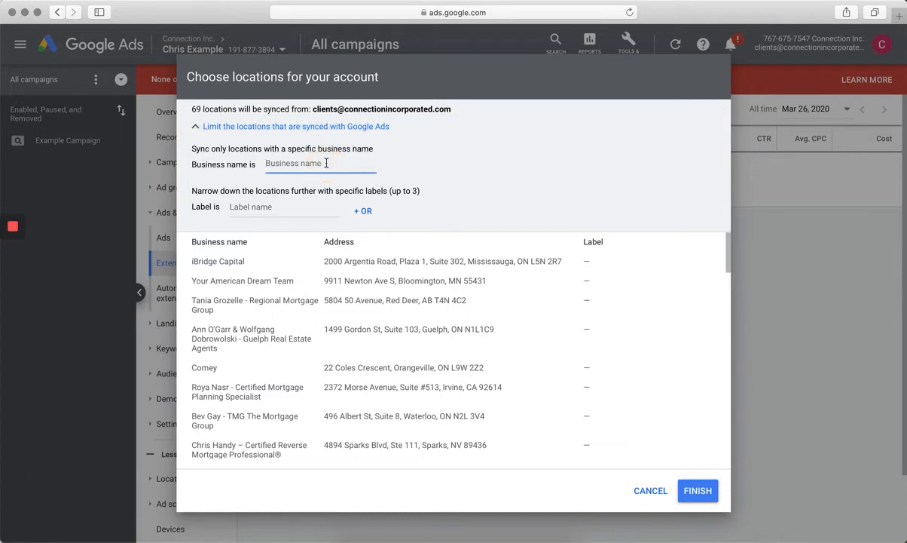
pyautogui.write('comey')
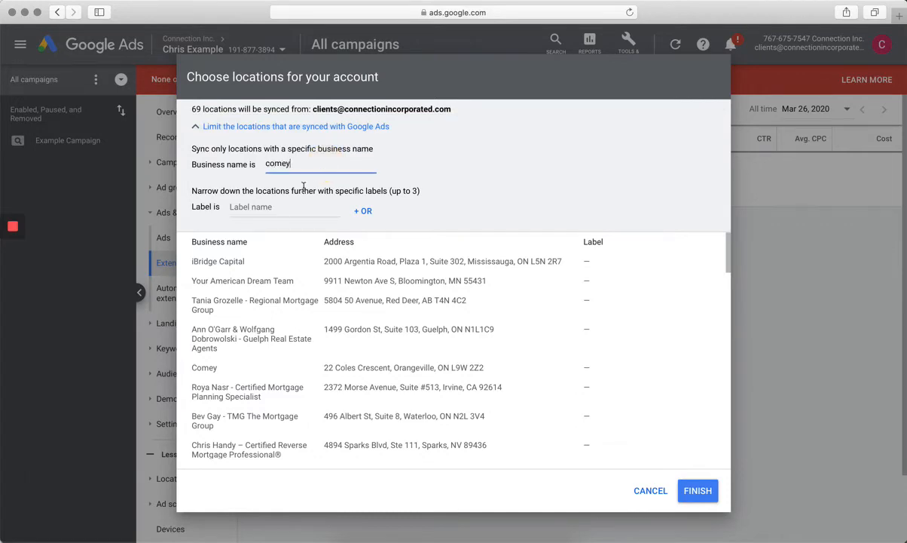
pyautogui.write('comey')
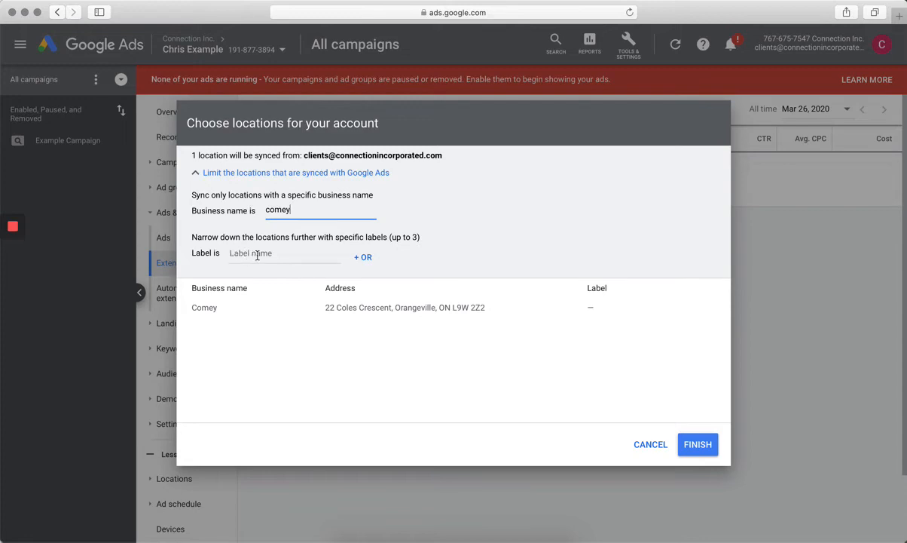
pyautogui.moveTo(600, 313)
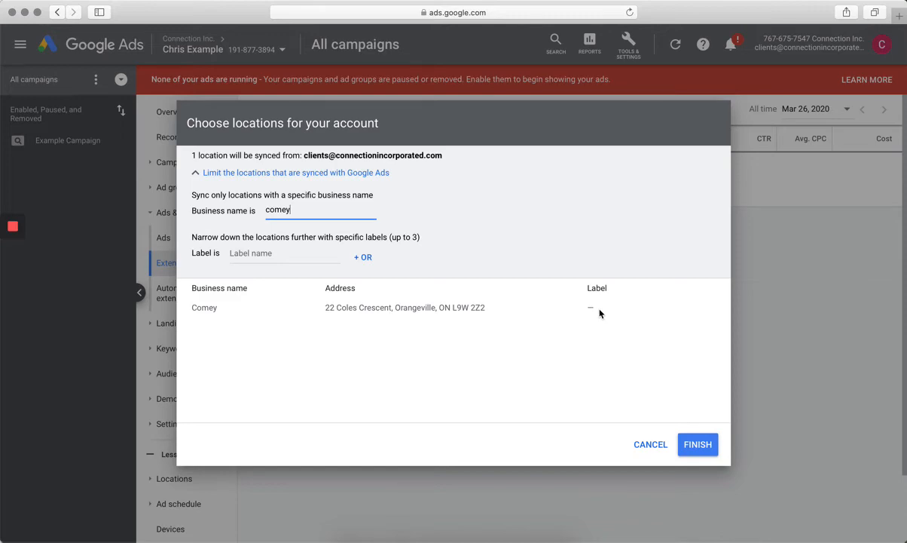
pyautogui.moveTo(611, 315)
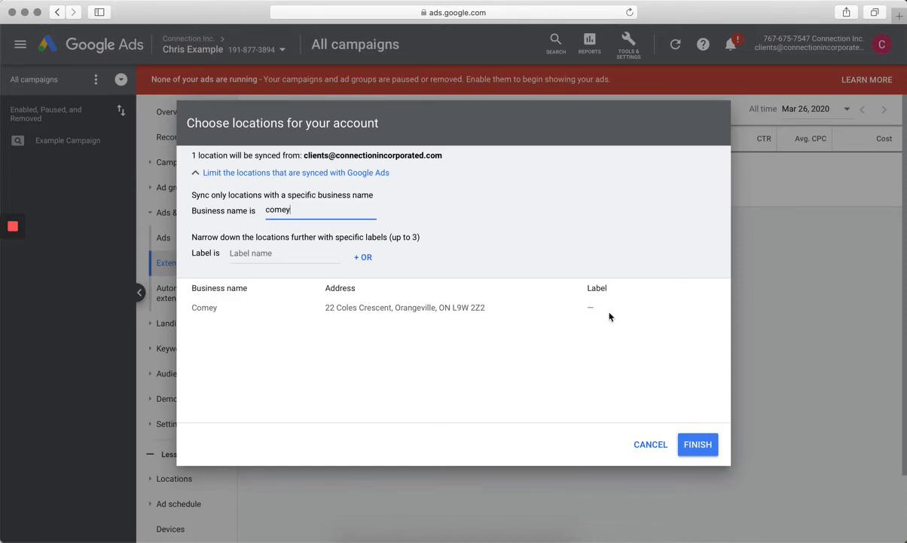
pyautogui.click(697, 444)
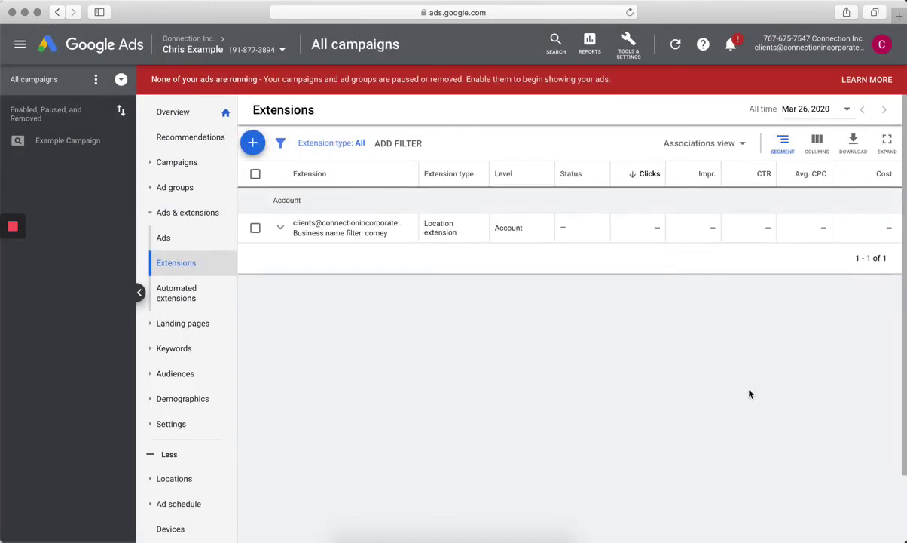
pyautogui.moveTo(391, 236)
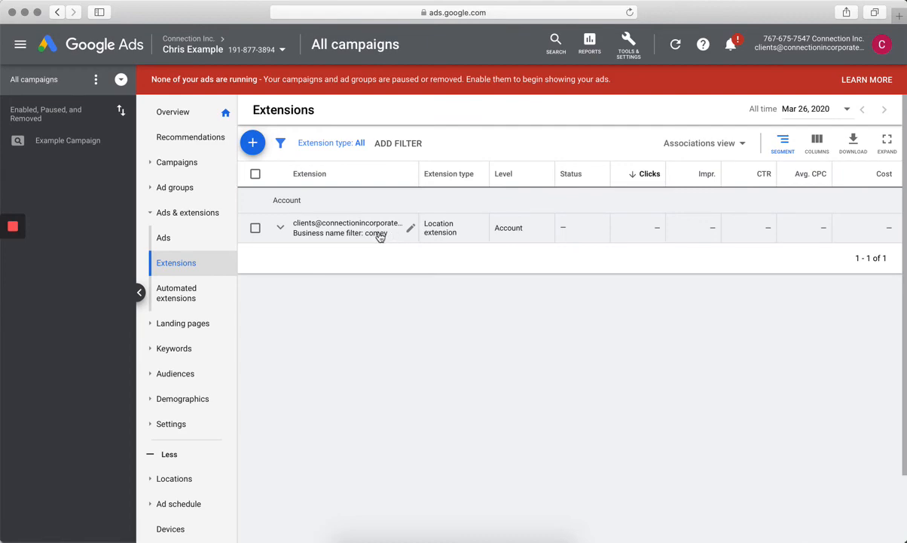
pyautogui.moveTo(411, 228)
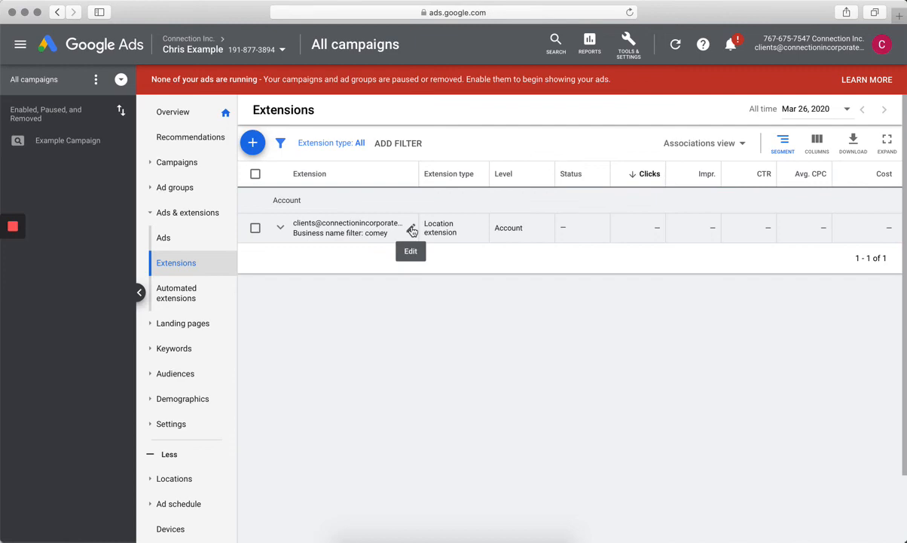